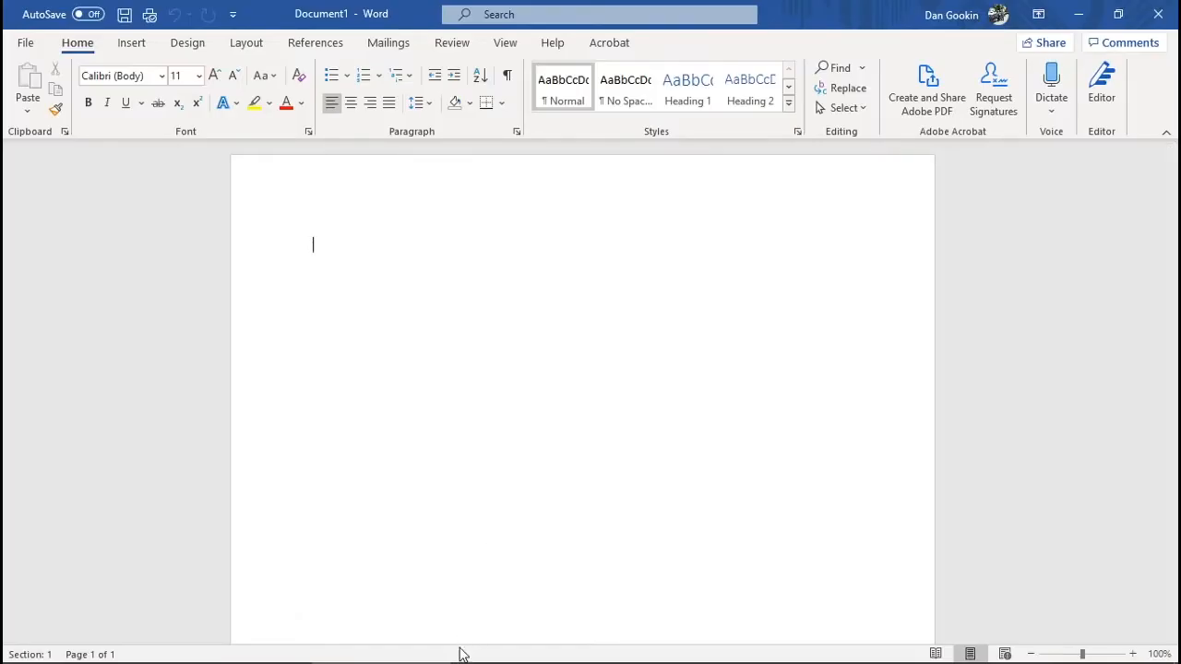
Add Line Number, Word Count, Spelling and Grammar Check, Track Changes and Selection Mode to the status bar.
{"action": "right_click", "coordinate": [463, 650]}
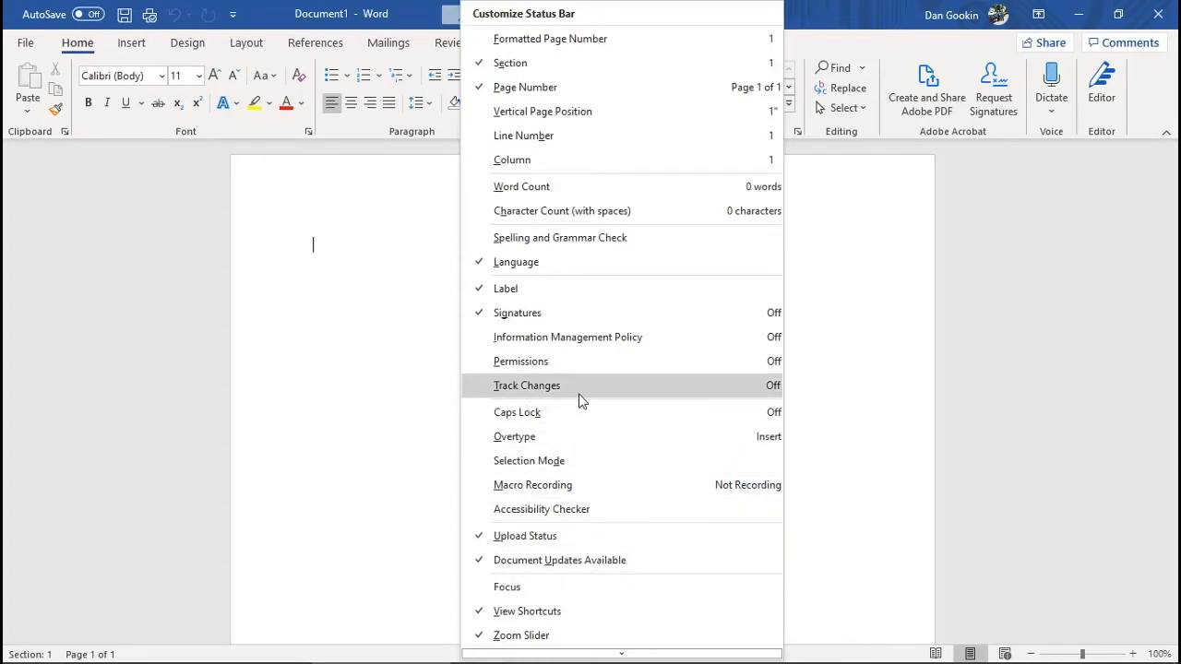
{"action": "mouse_move", "coordinate": [625, 130]}
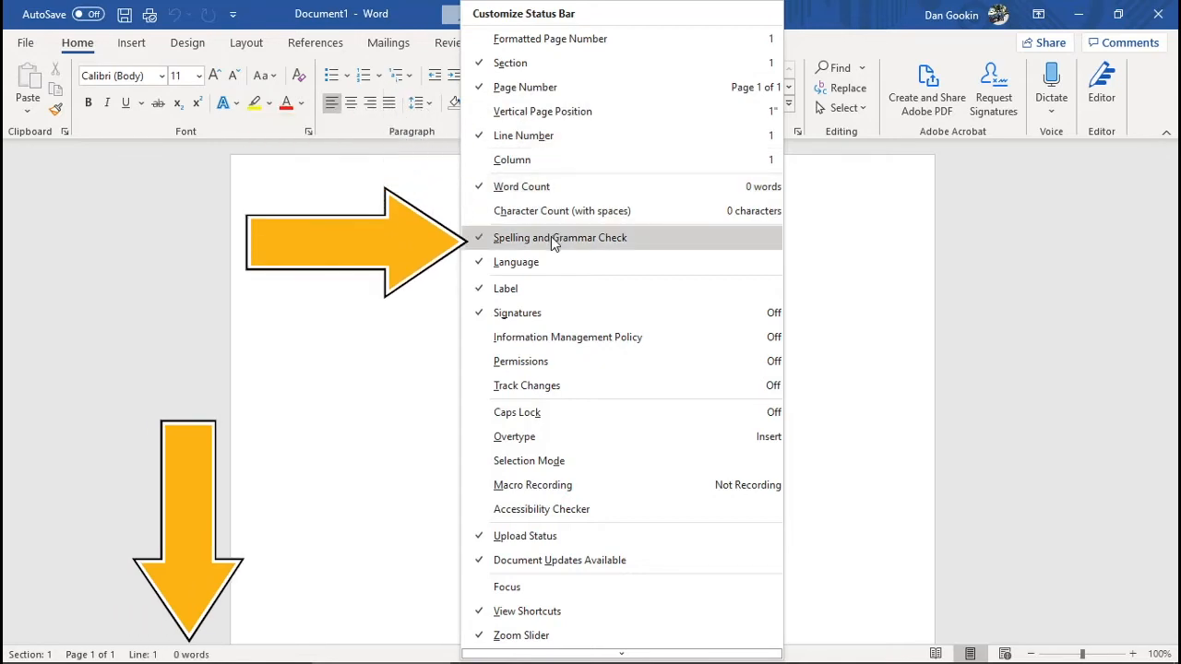
{"action": "left_click", "coordinate": [526, 386]}
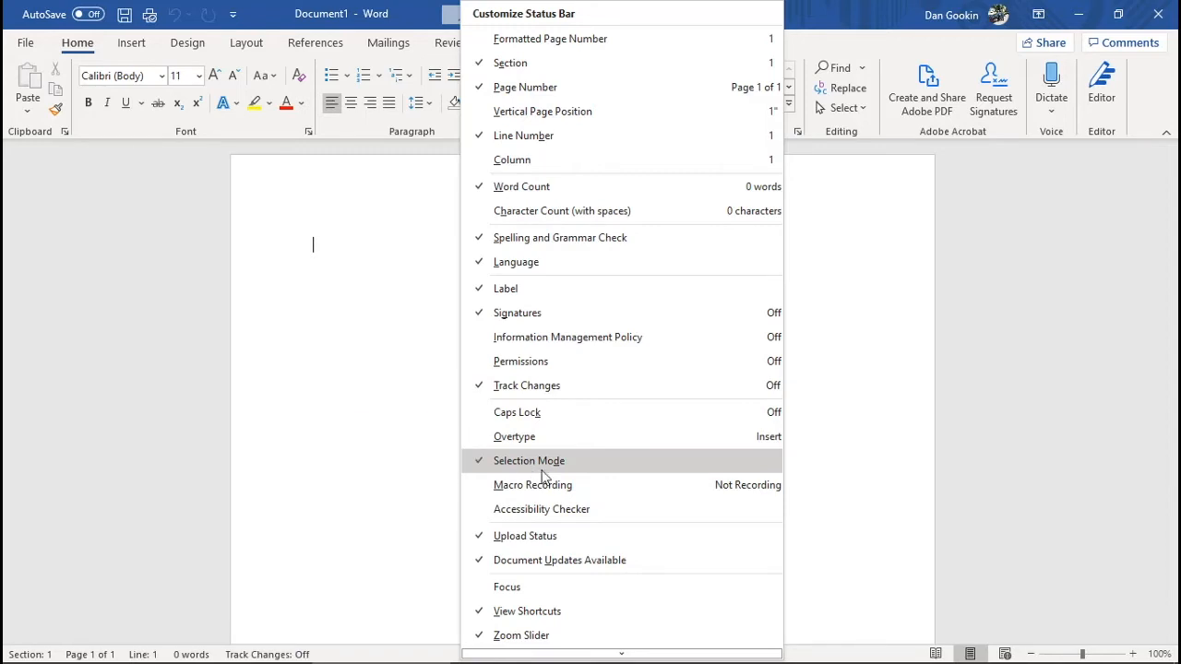
{"action": "mouse_move", "coordinate": [538, 476]}
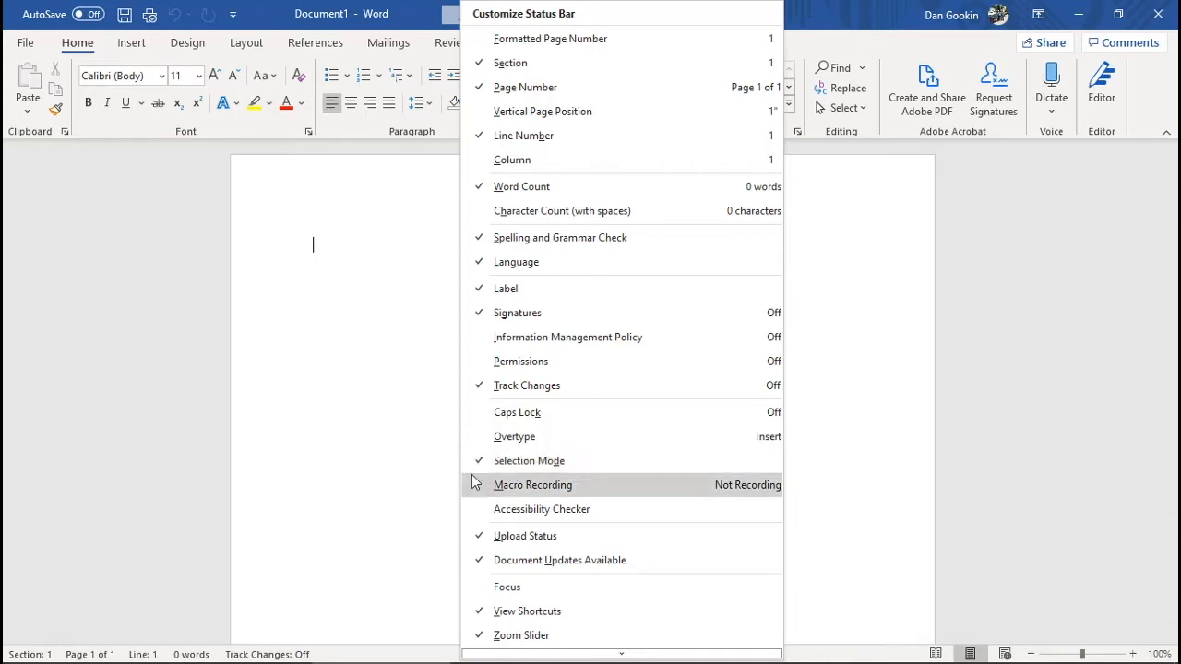
{"action": "mouse_move", "coordinate": [393, 642]}
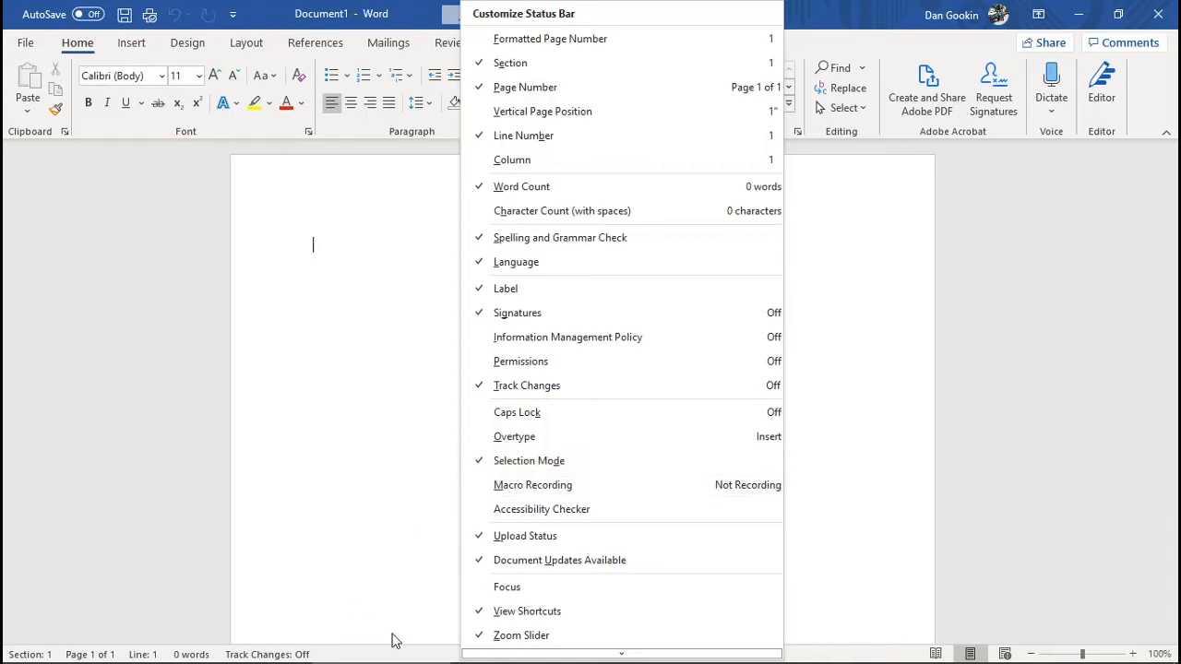
{"action": "mouse_move", "coordinate": [526, 461]}
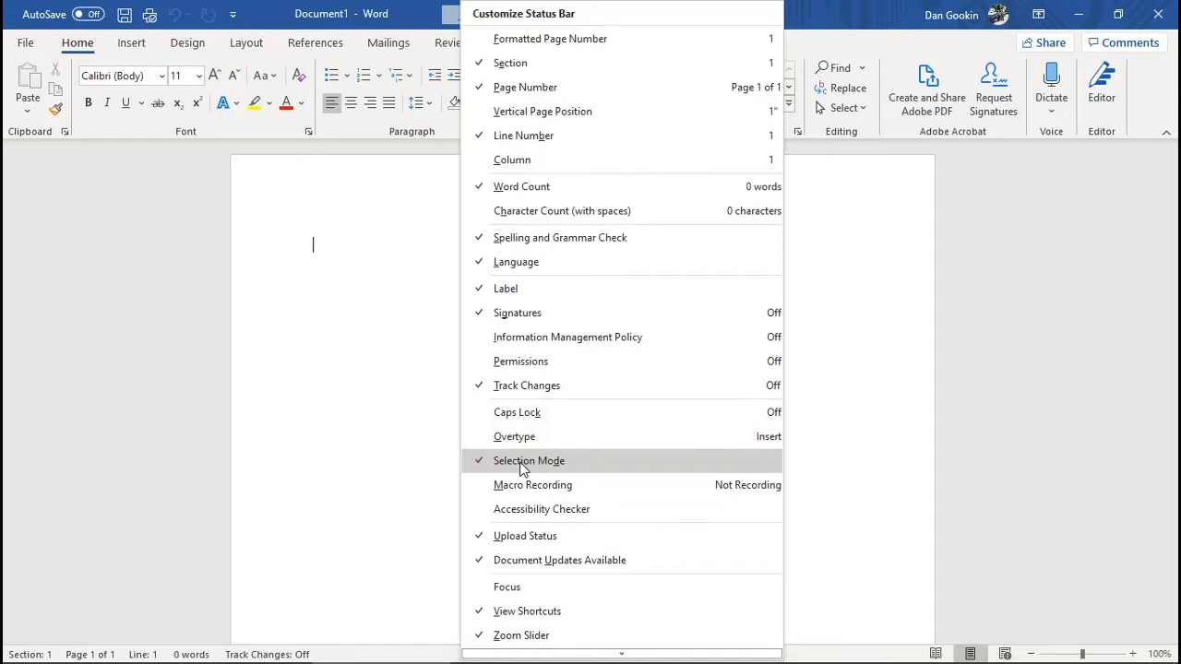
{"action": "mouse_move", "coordinate": [418, 431]}
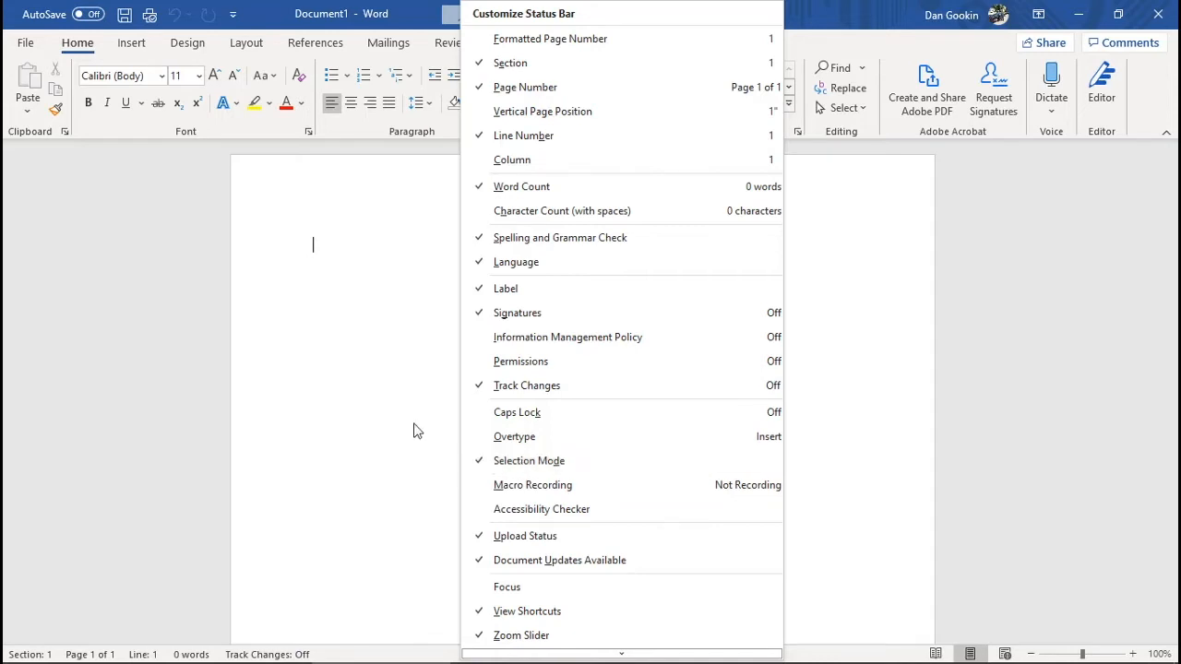
{"action": "left_click", "coordinate": [417, 430]}
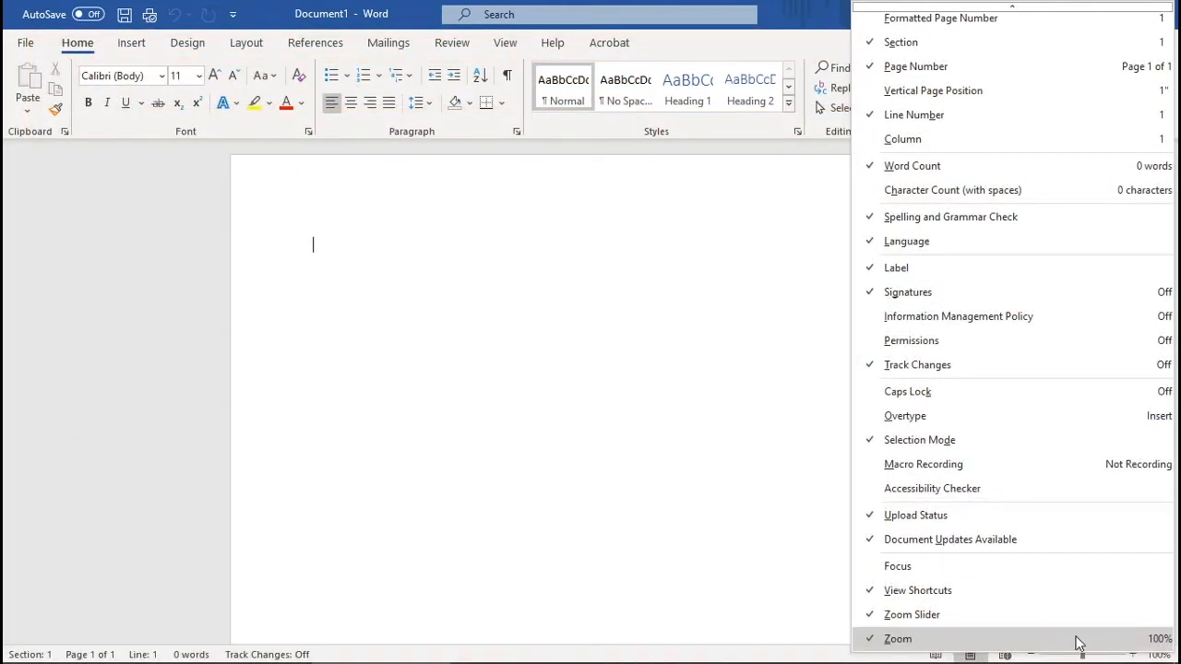
{"action": "mouse_move", "coordinate": [889, 565]}
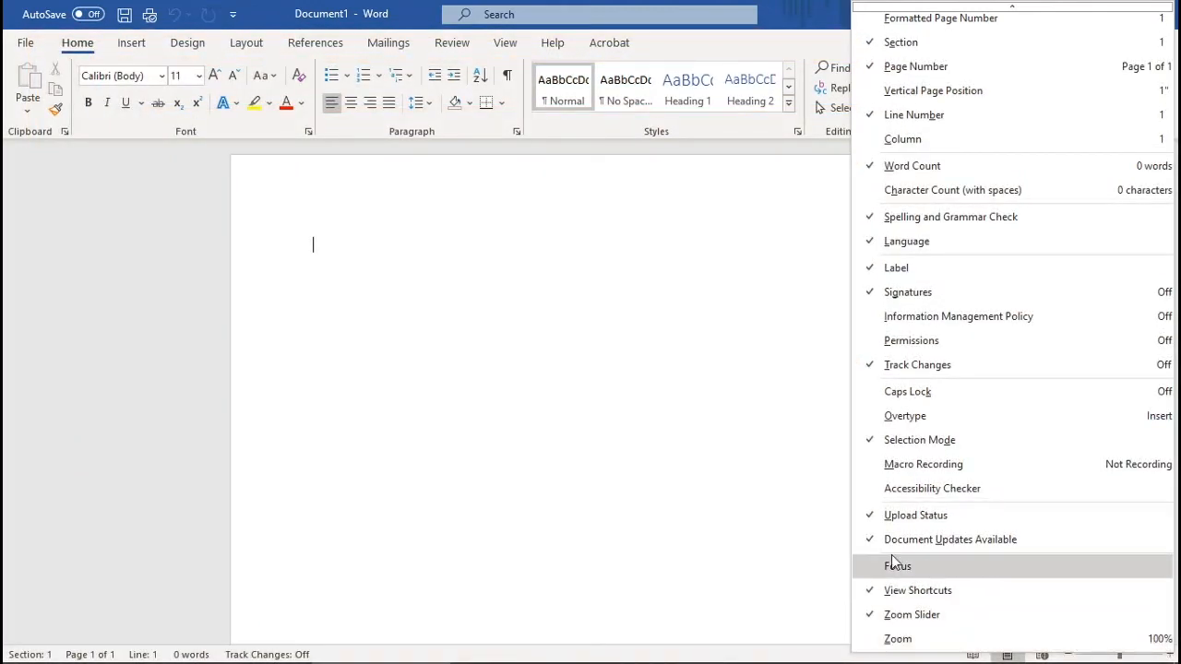
{"action": "left_click", "coordinate": [899, 566]}
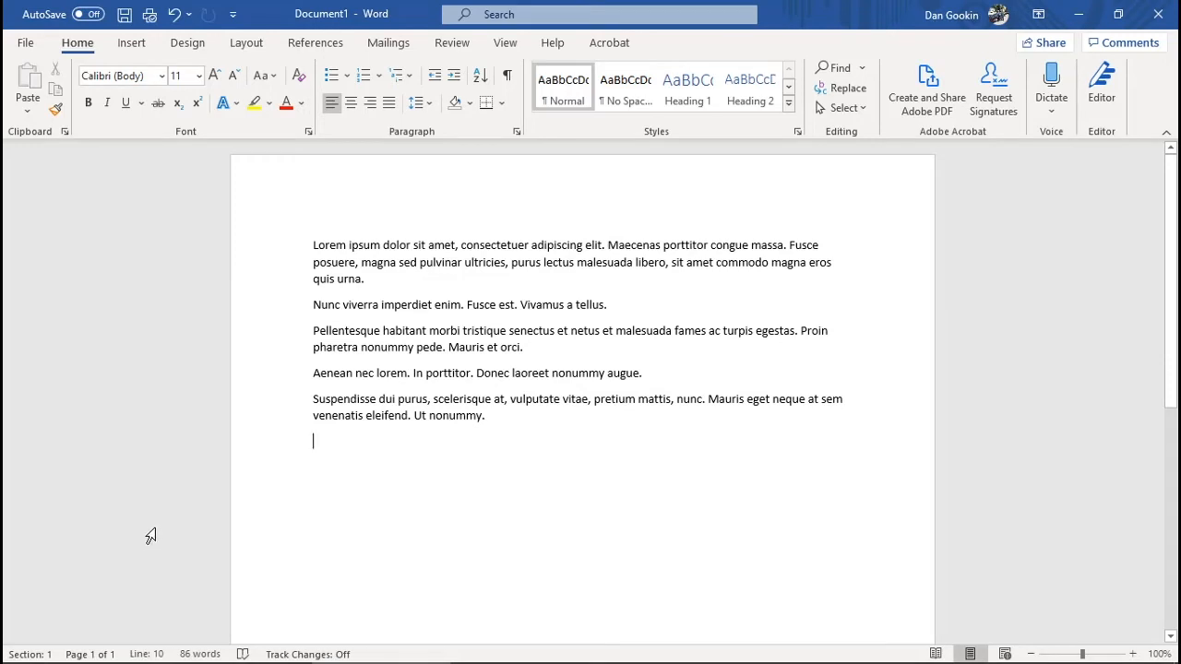
{"action": "mouse_move", "coordinate": [32, 651]}
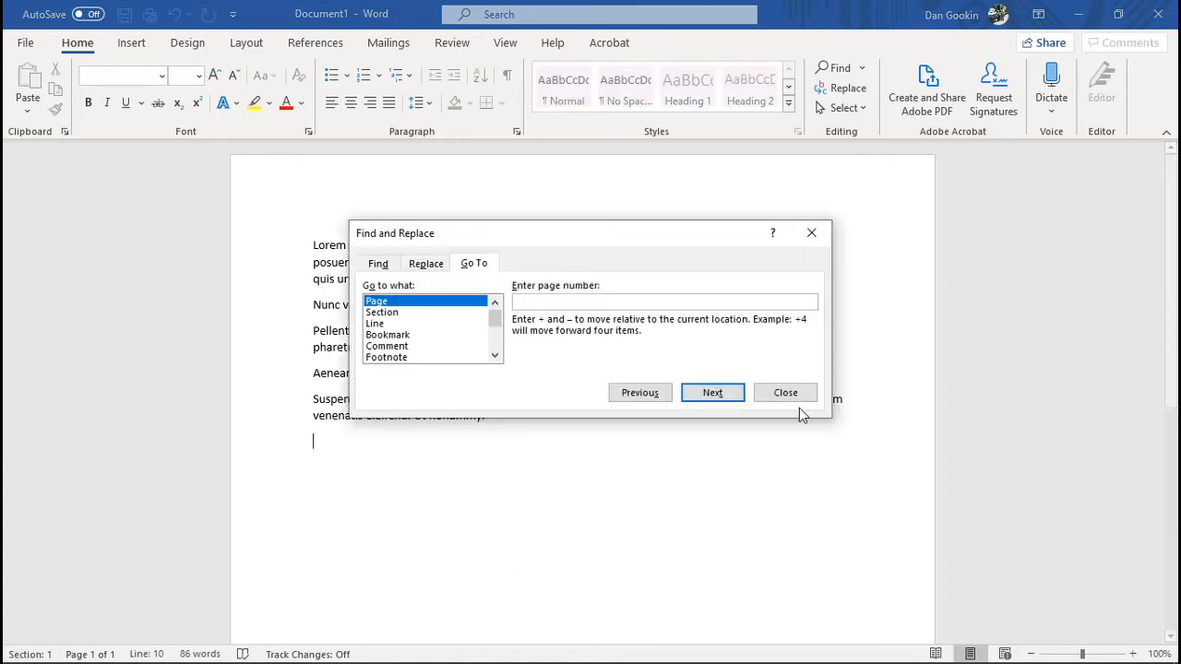
{"action": "left_click", "coordinate": [785, 392]}
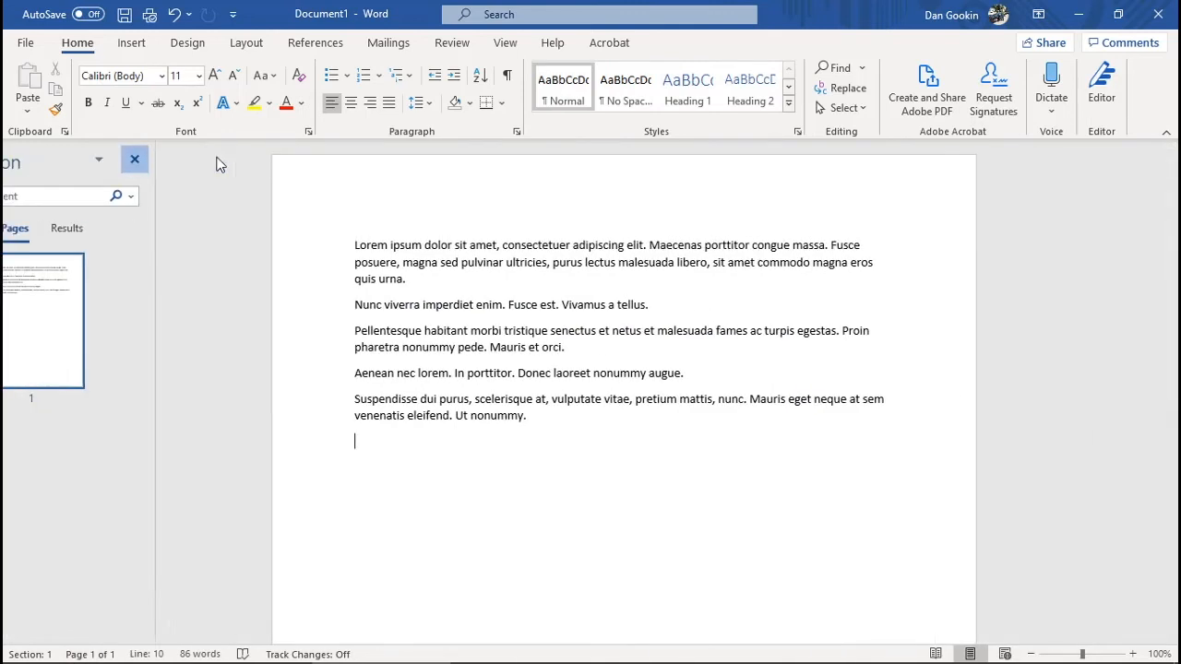
{"action": "left_click", "coordinate": [196, 656]}
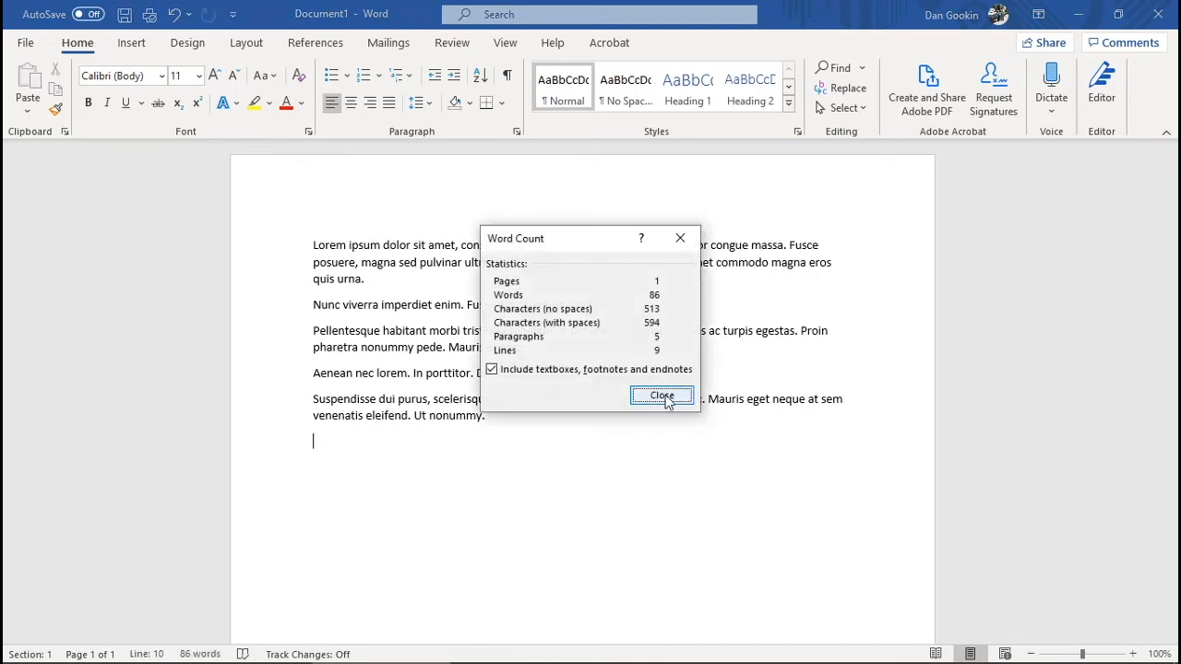
{"action": "left_click", "coordinate": [662, 395]}
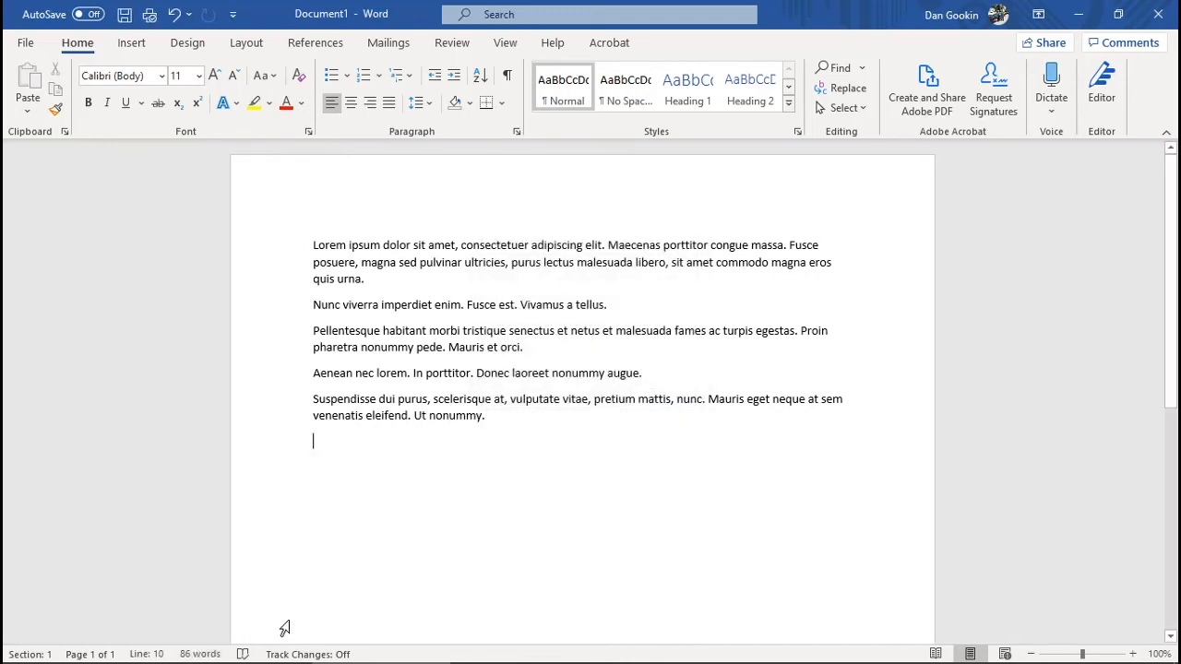
Run spelling and grammar check (zero suggestions), then toggle Track Changes on and back off.
{"action": "left_click", "coordinate": [1102, 74]}
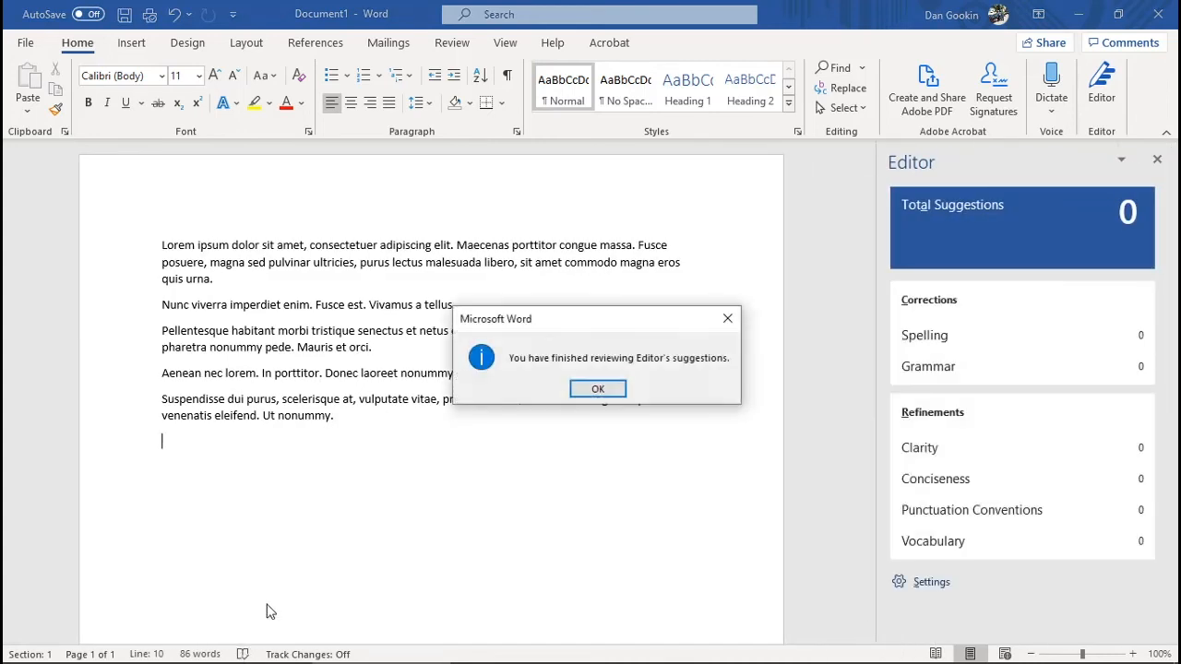
{"action": "left_click", "coordinate": [597, 388]}
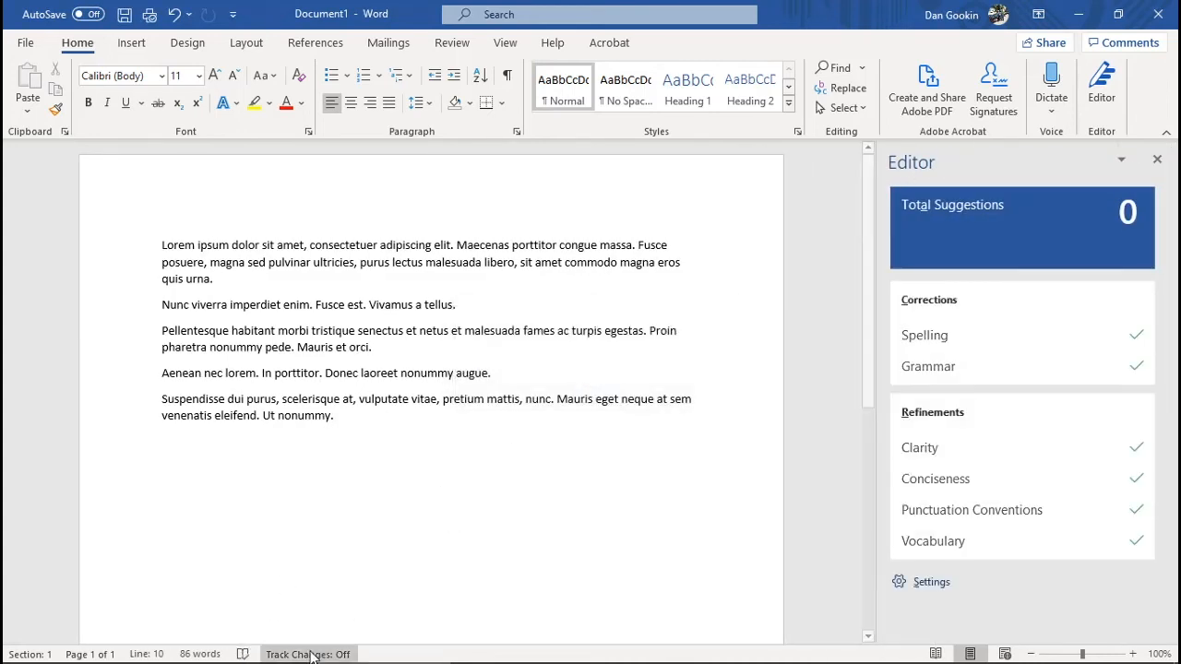
{"action": "left_click", "coordinate": [313, 654]}
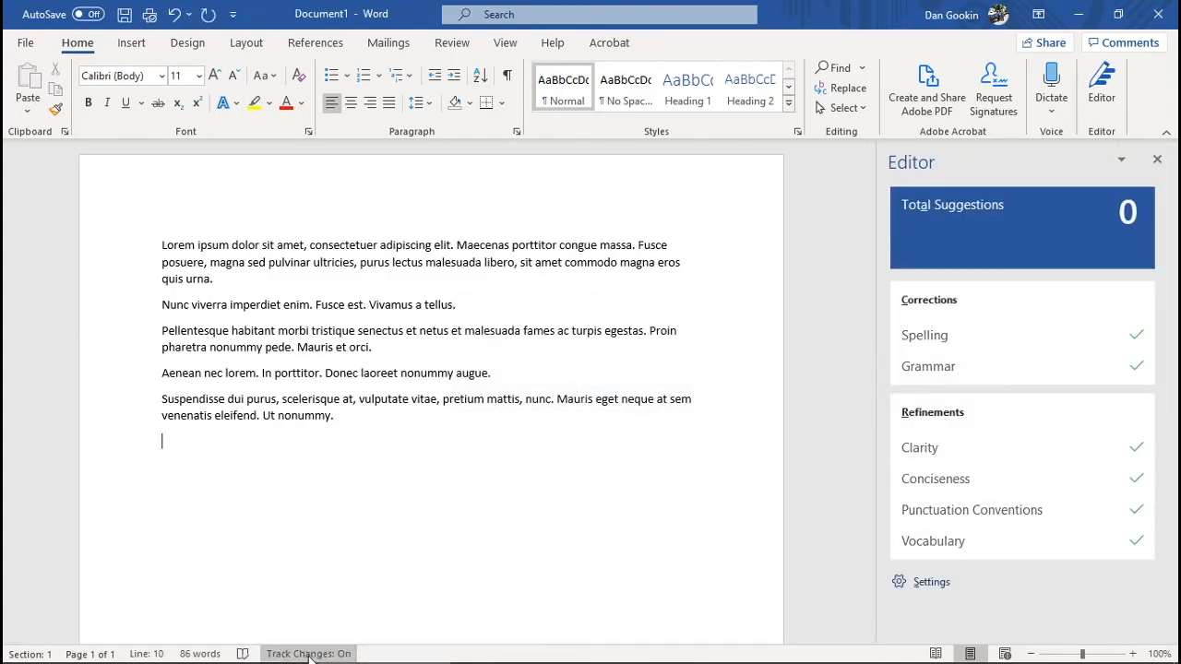
{"action": "left_click", "coordinate": [301, 655]}
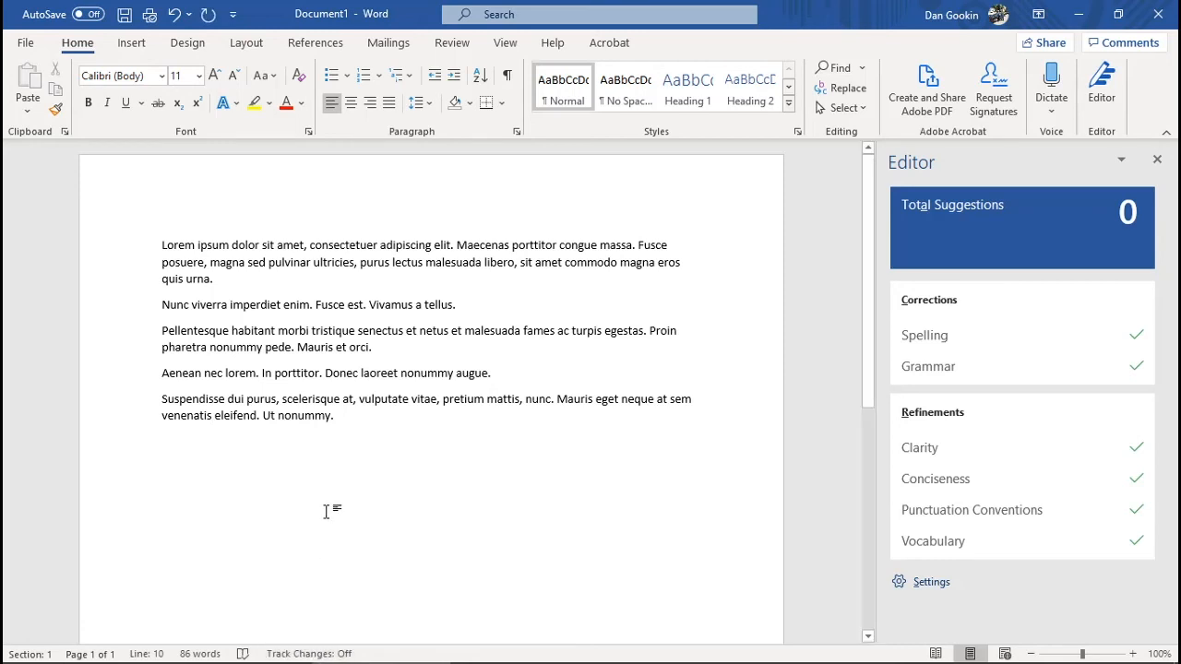